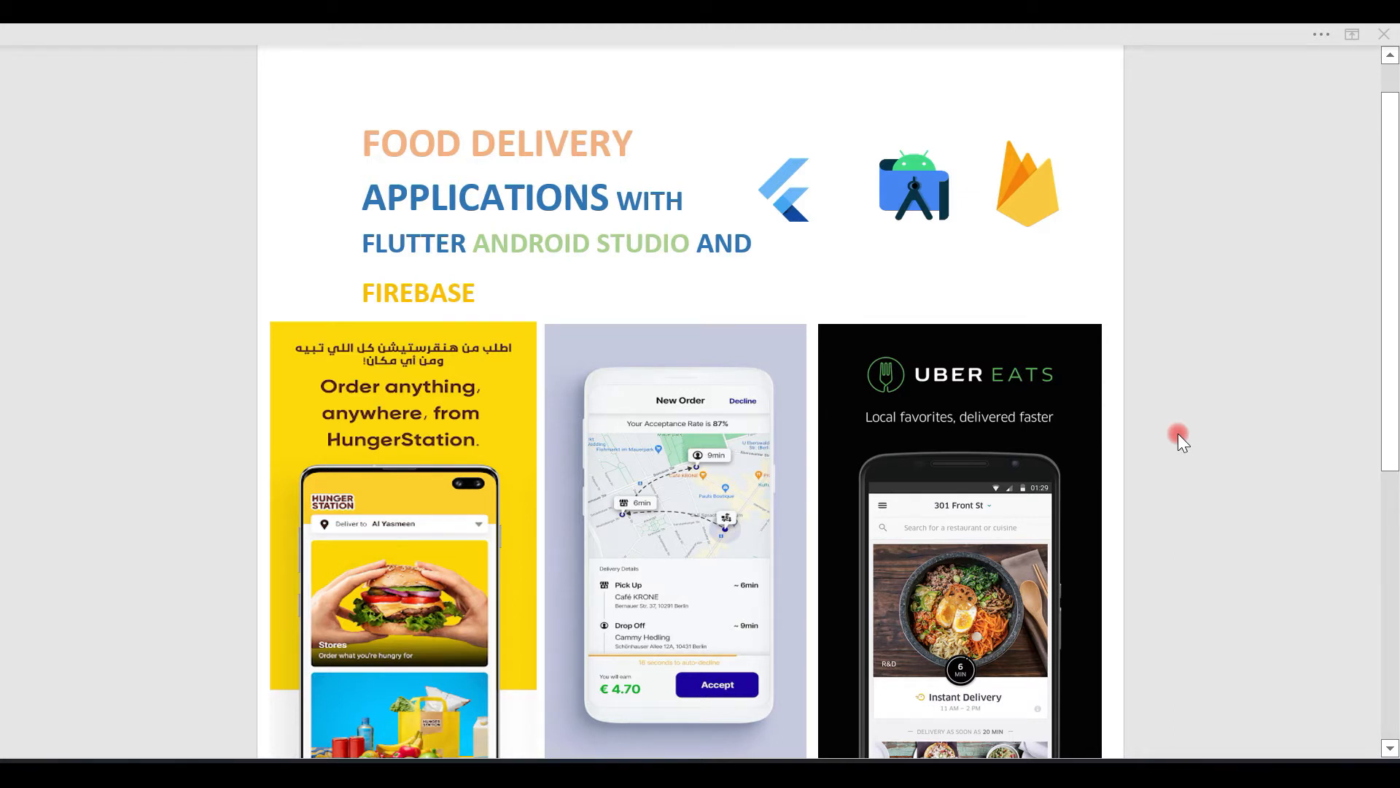
mouse_move(1201, 432)
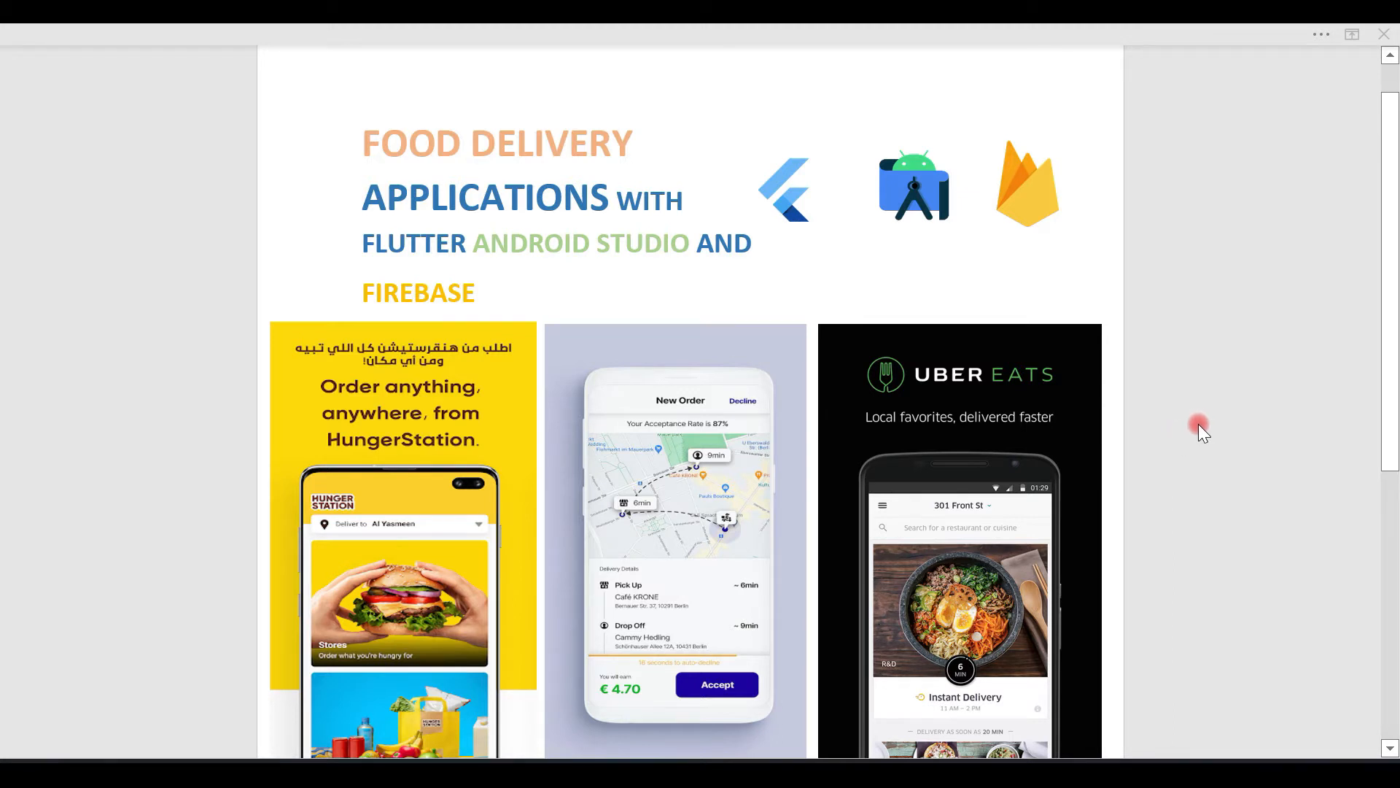
mouse_move(874, 472)
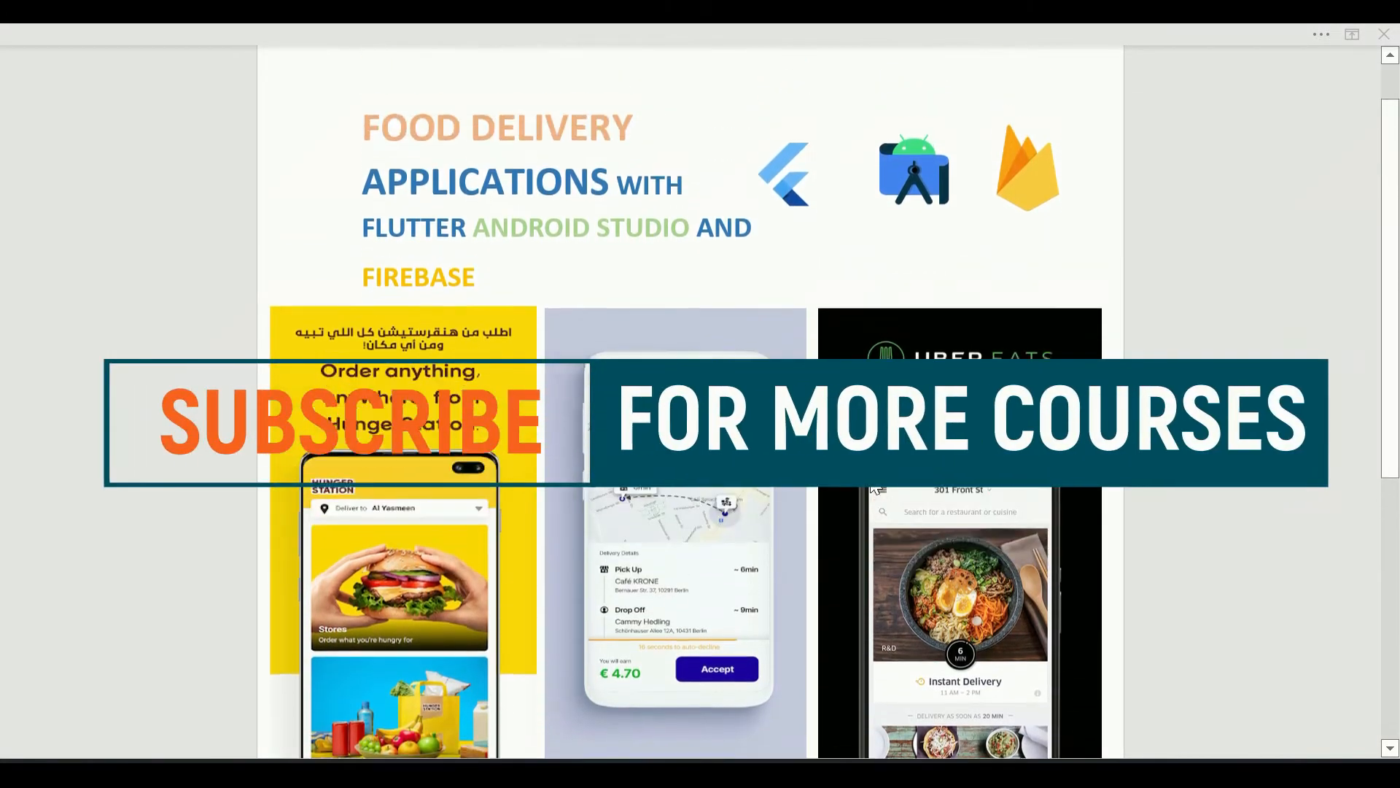
scroll(down, 3)
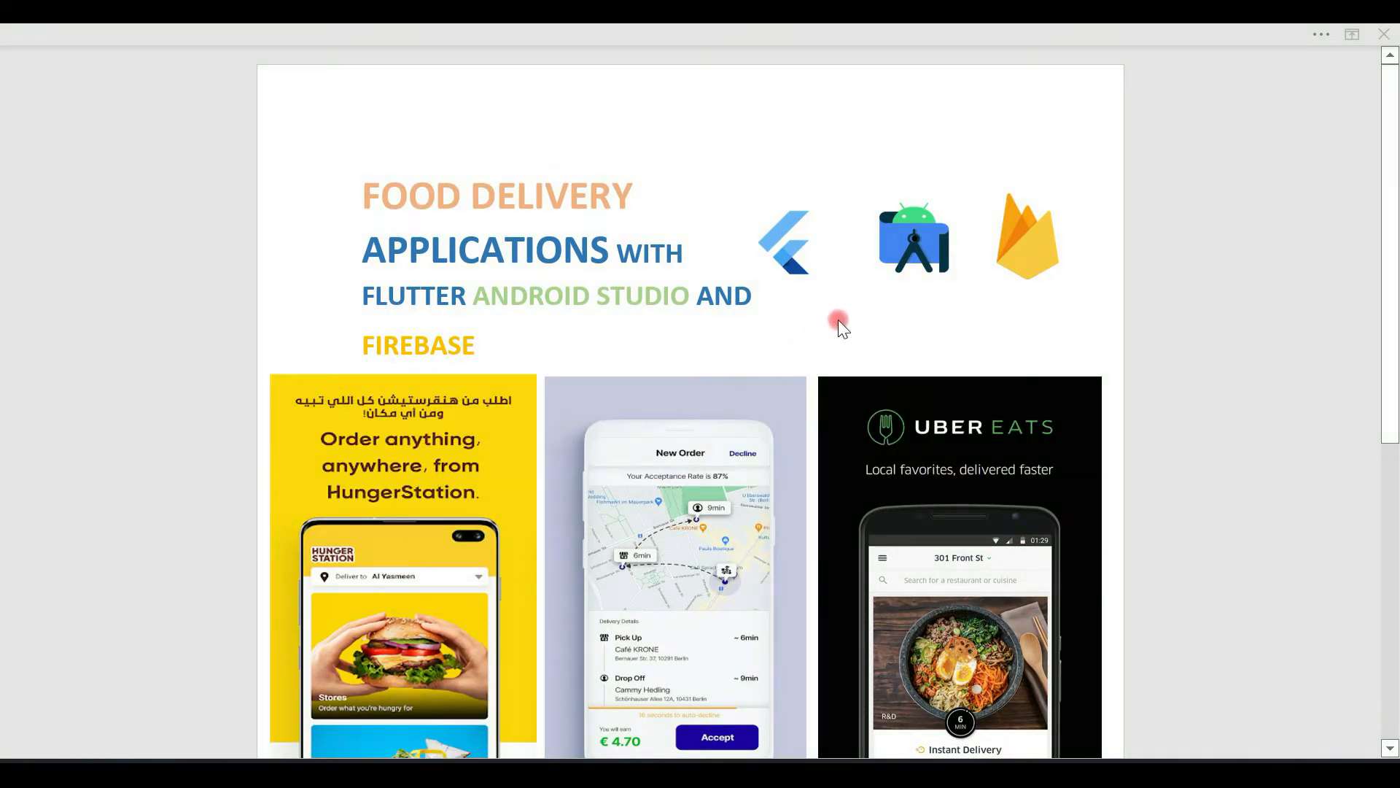
mouse_move(835, 314)
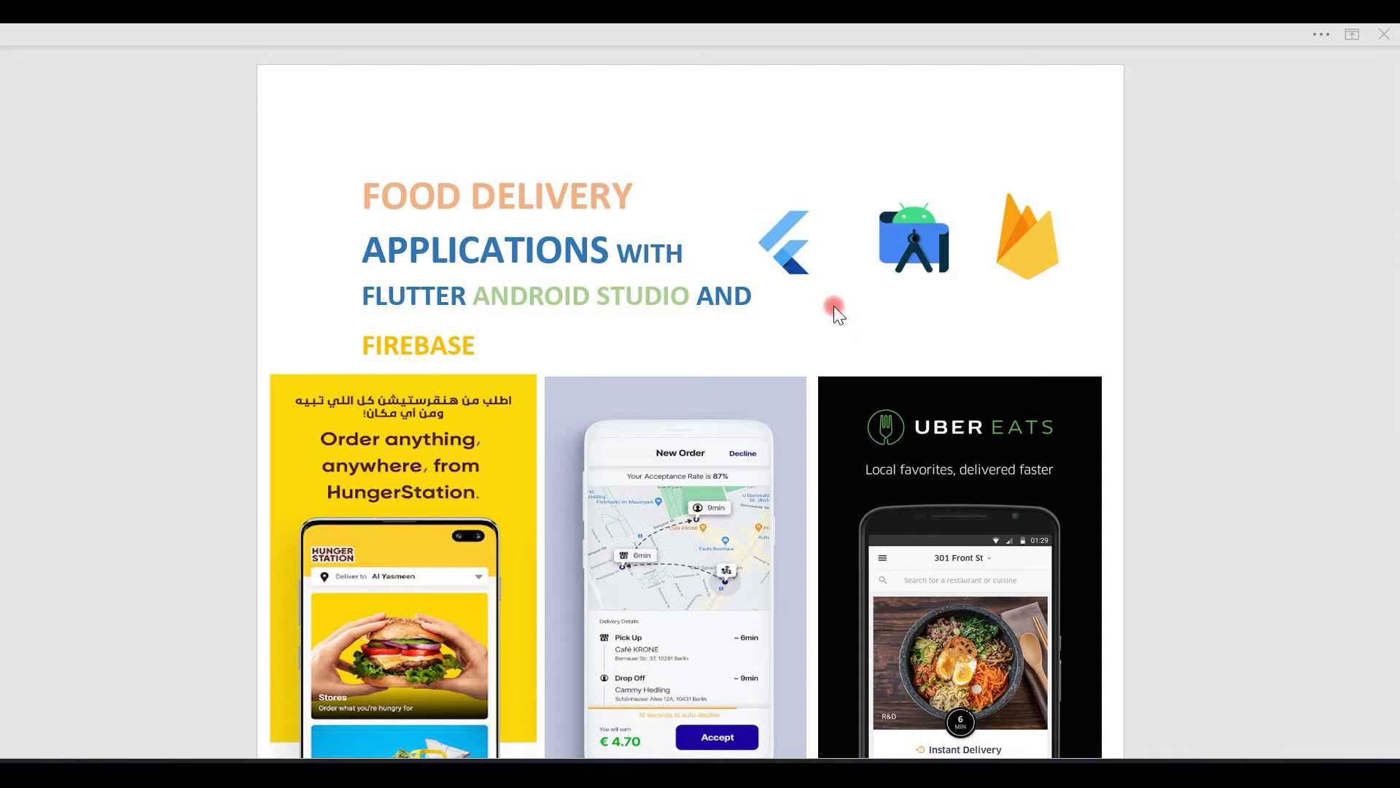
mouse_move(819, 296)
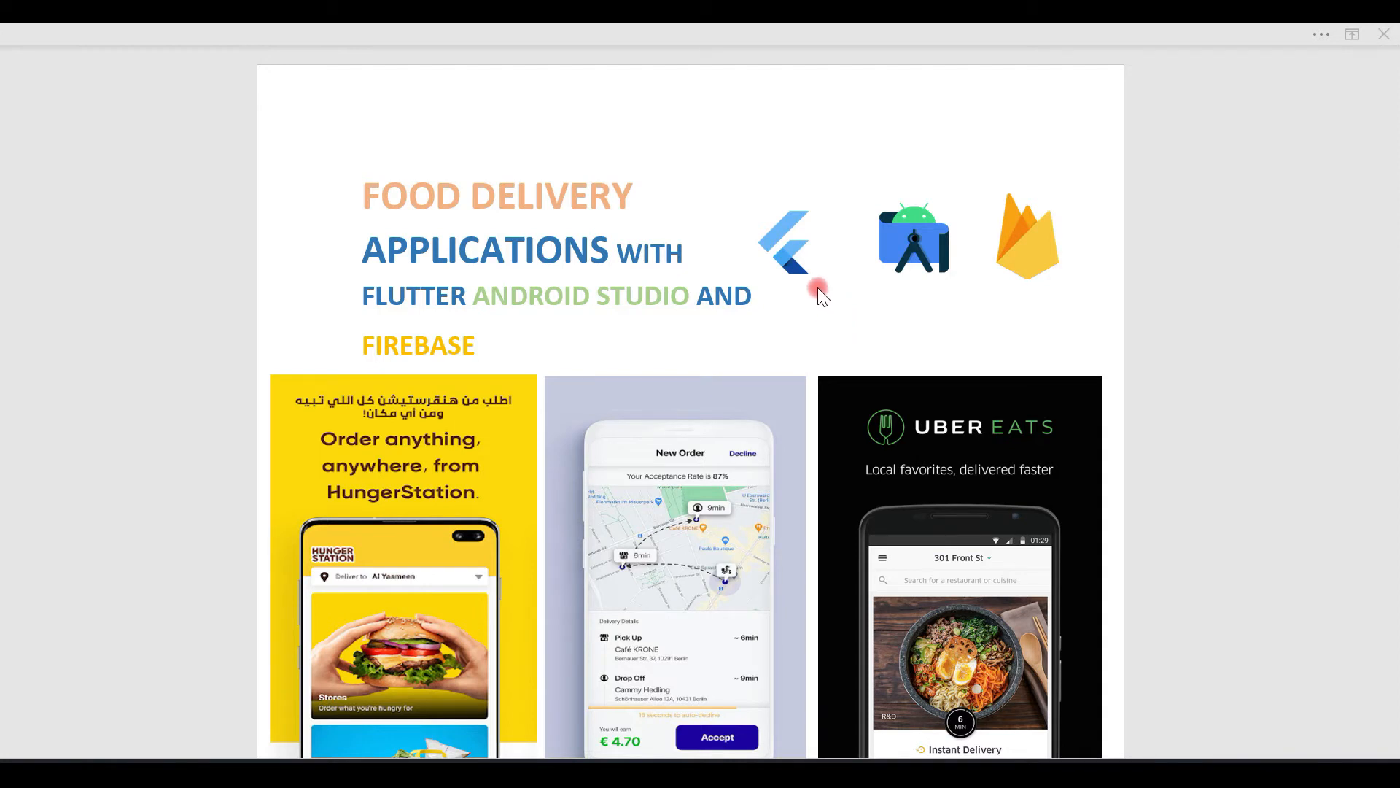
scroll(down, 3)
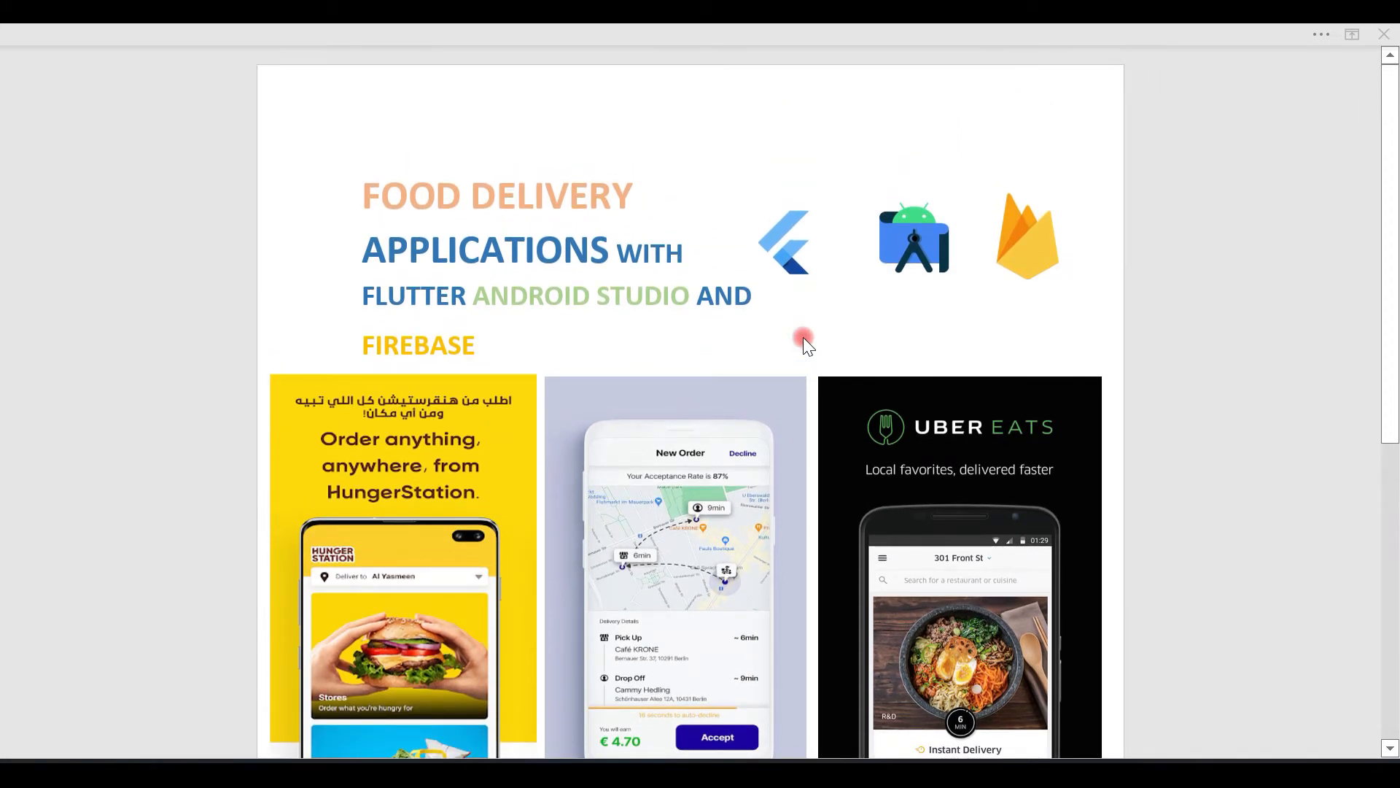
mouse_move(889, 412)
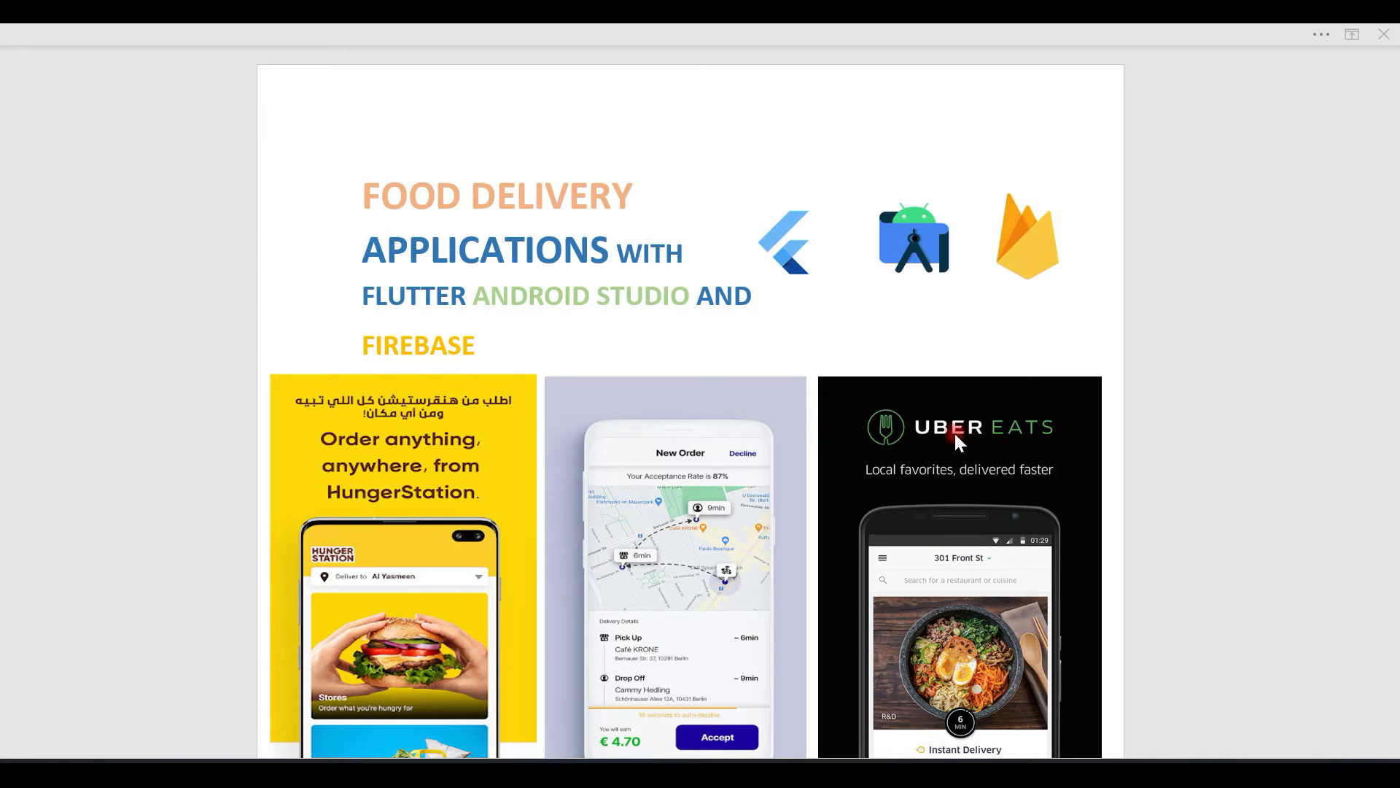
mouse_move(784, 351)
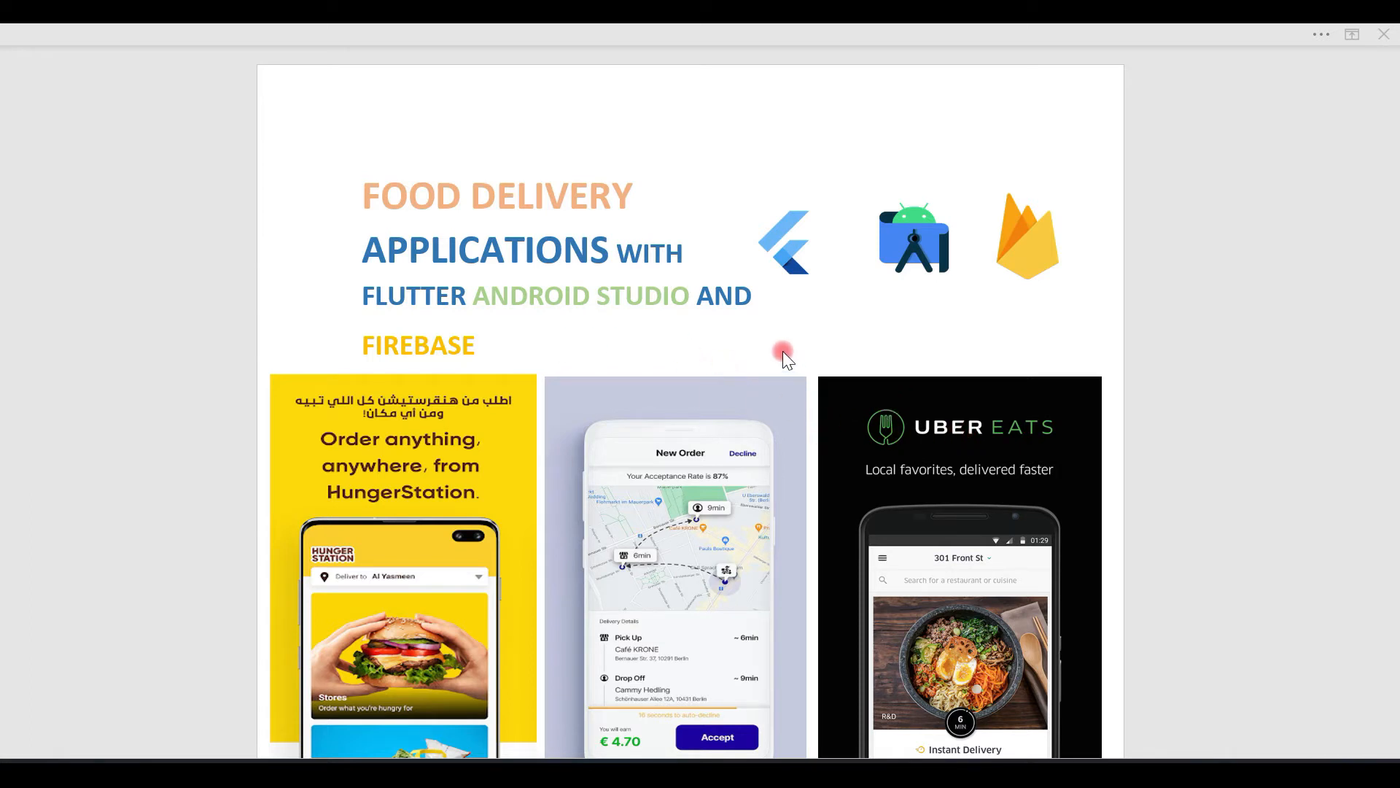
scroll(down, 3)
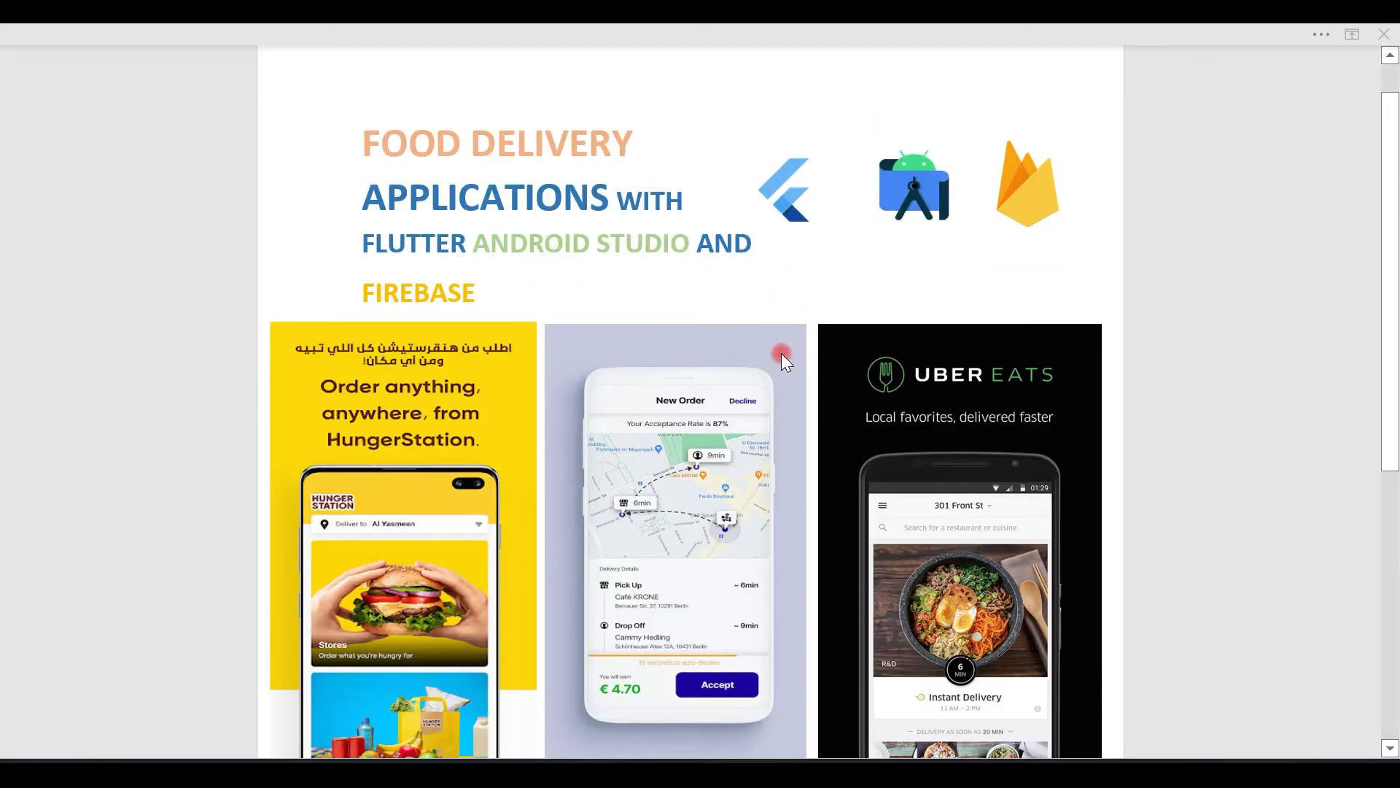
mouse_move(817, 496)
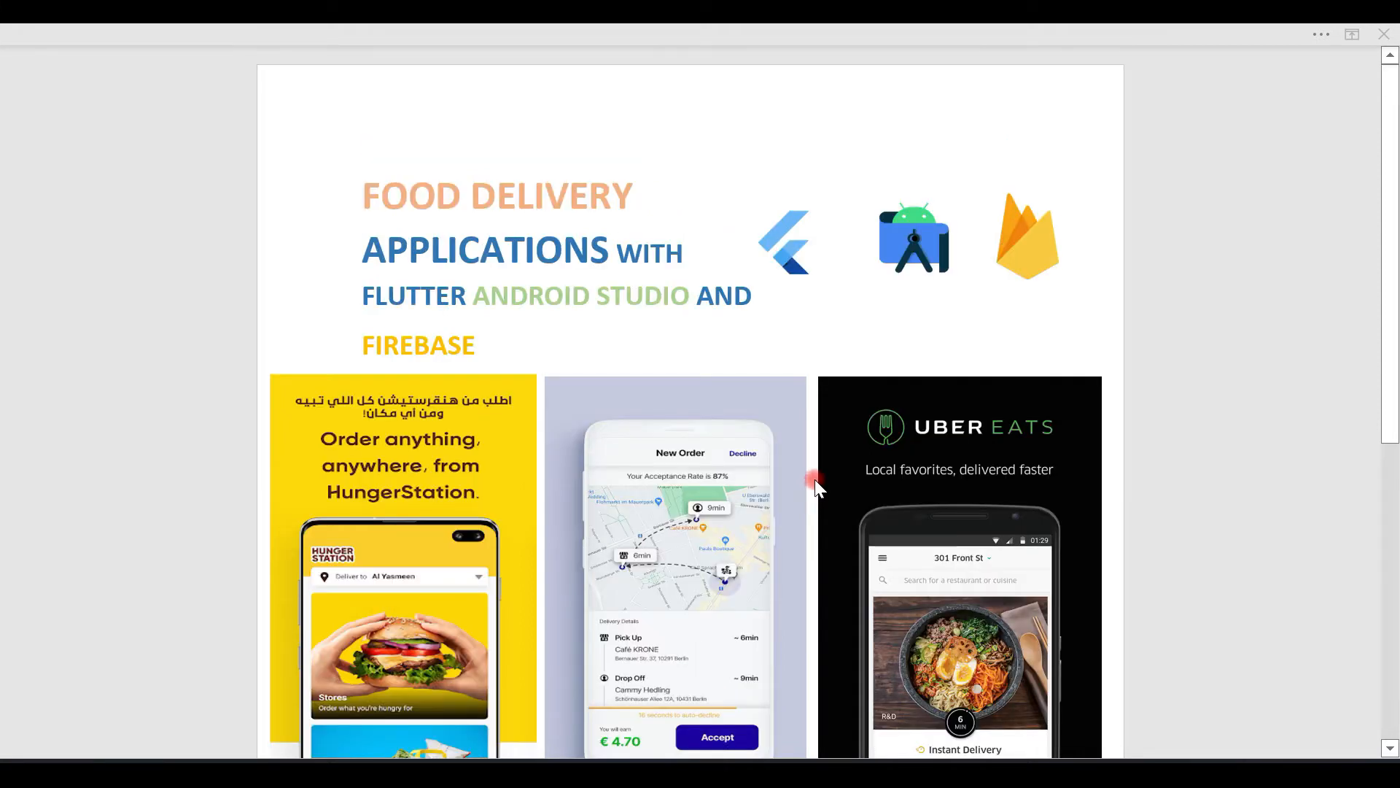
mouse_move(807, 371)
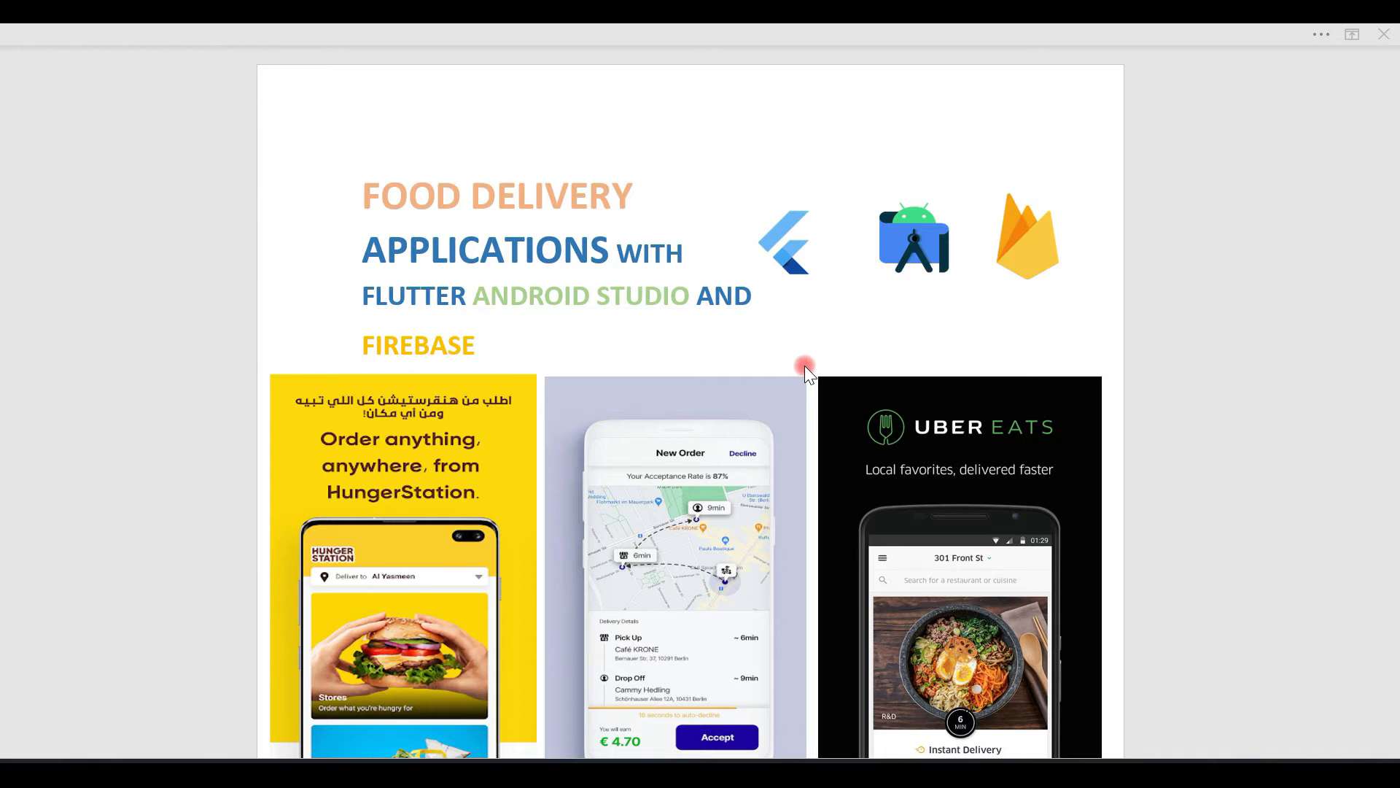
mouse_move(933, 358)
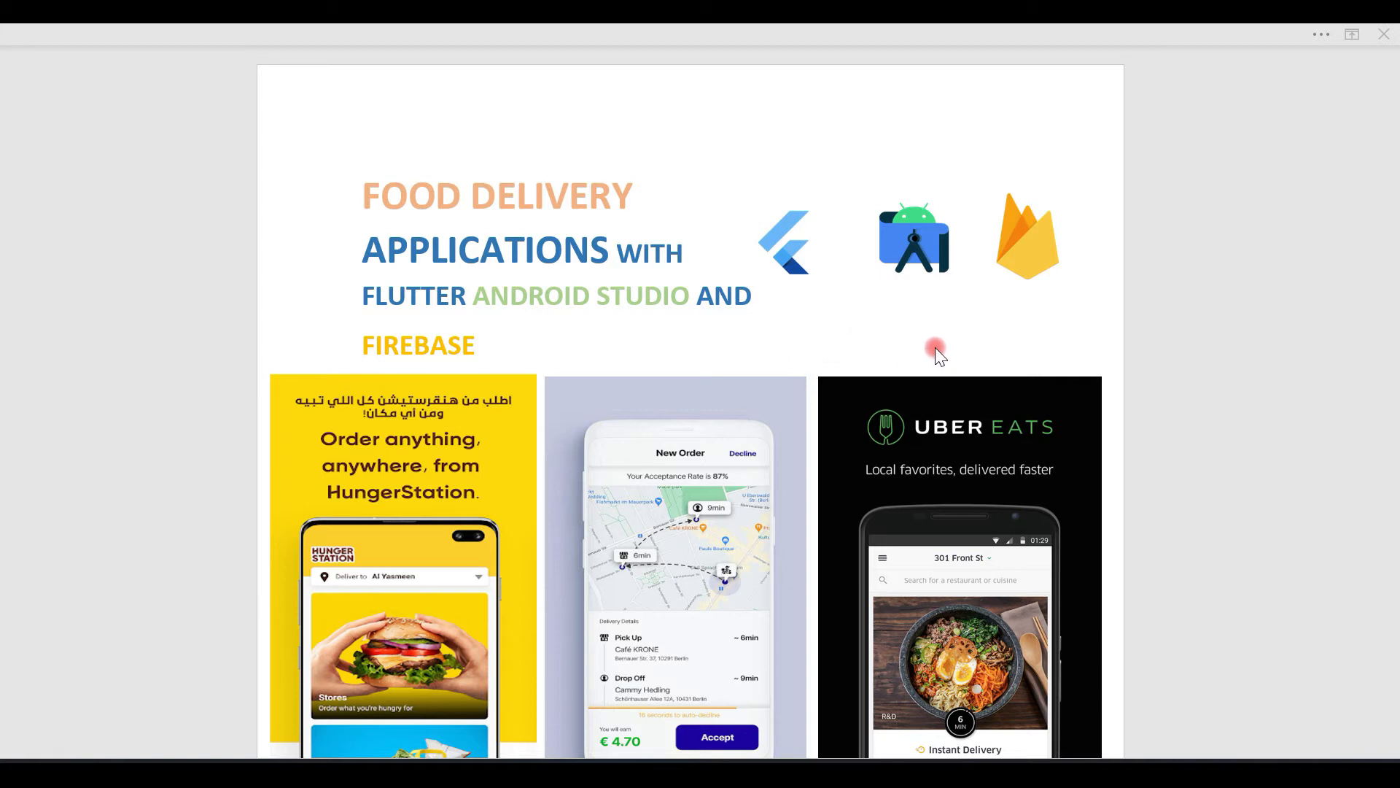
mouse_move(971, 351)
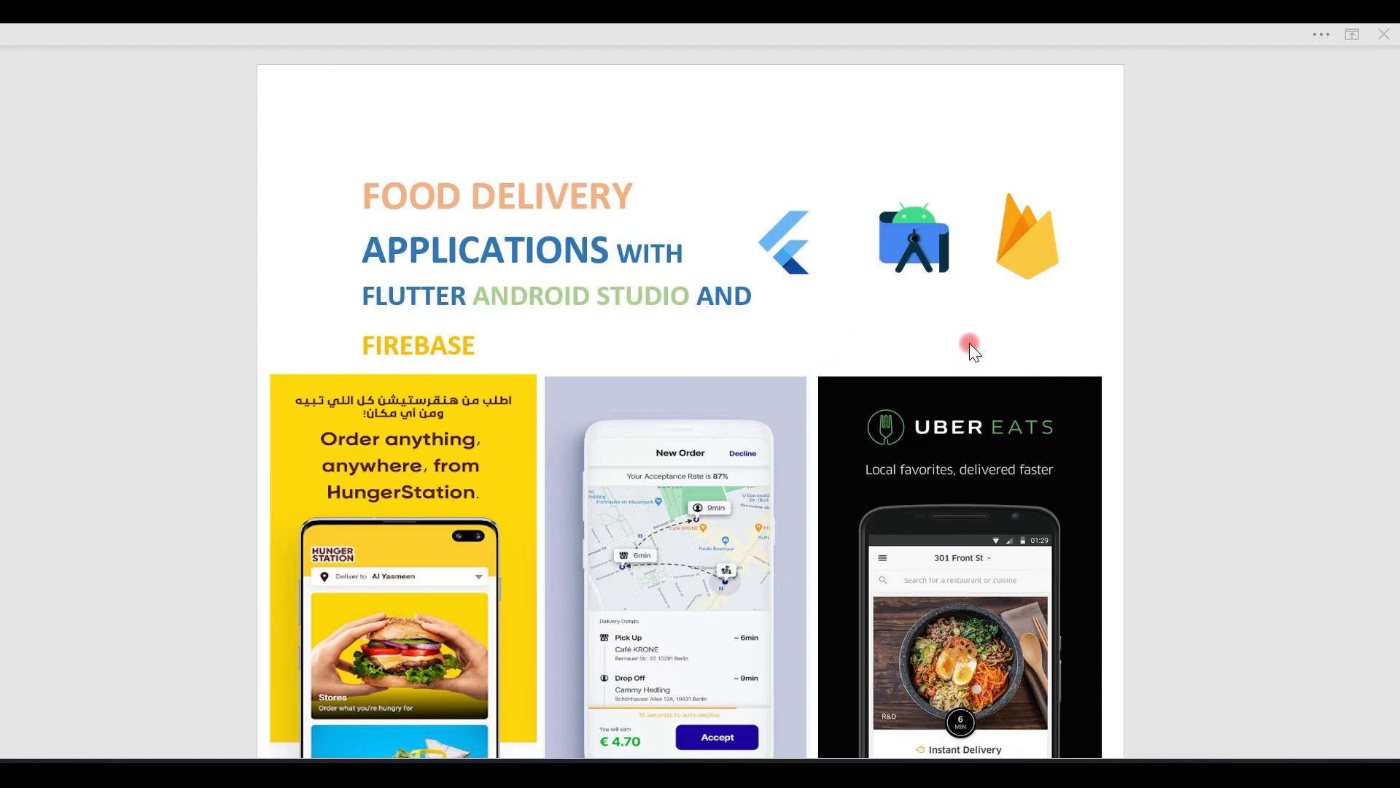
mouse_move(1023, 347)
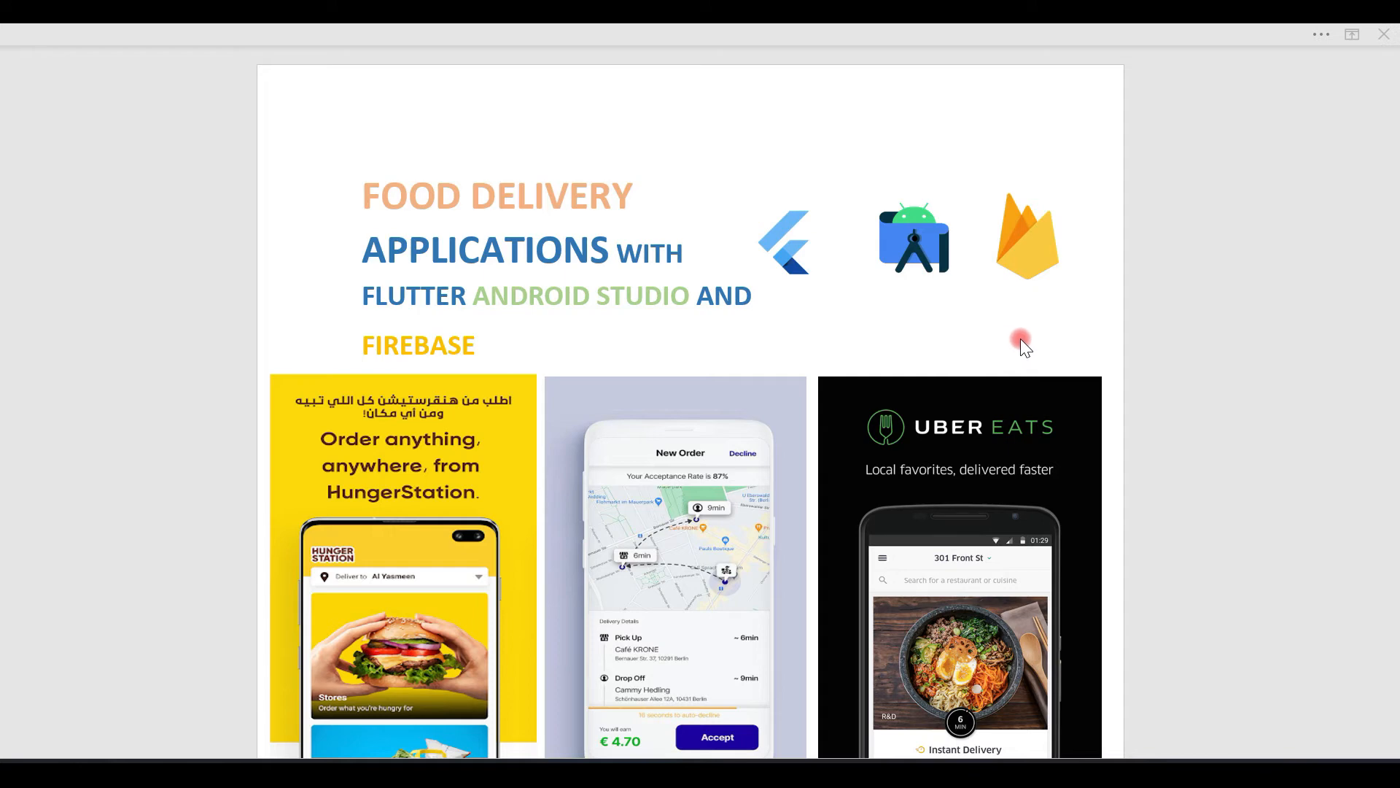
scroll(down, 3)
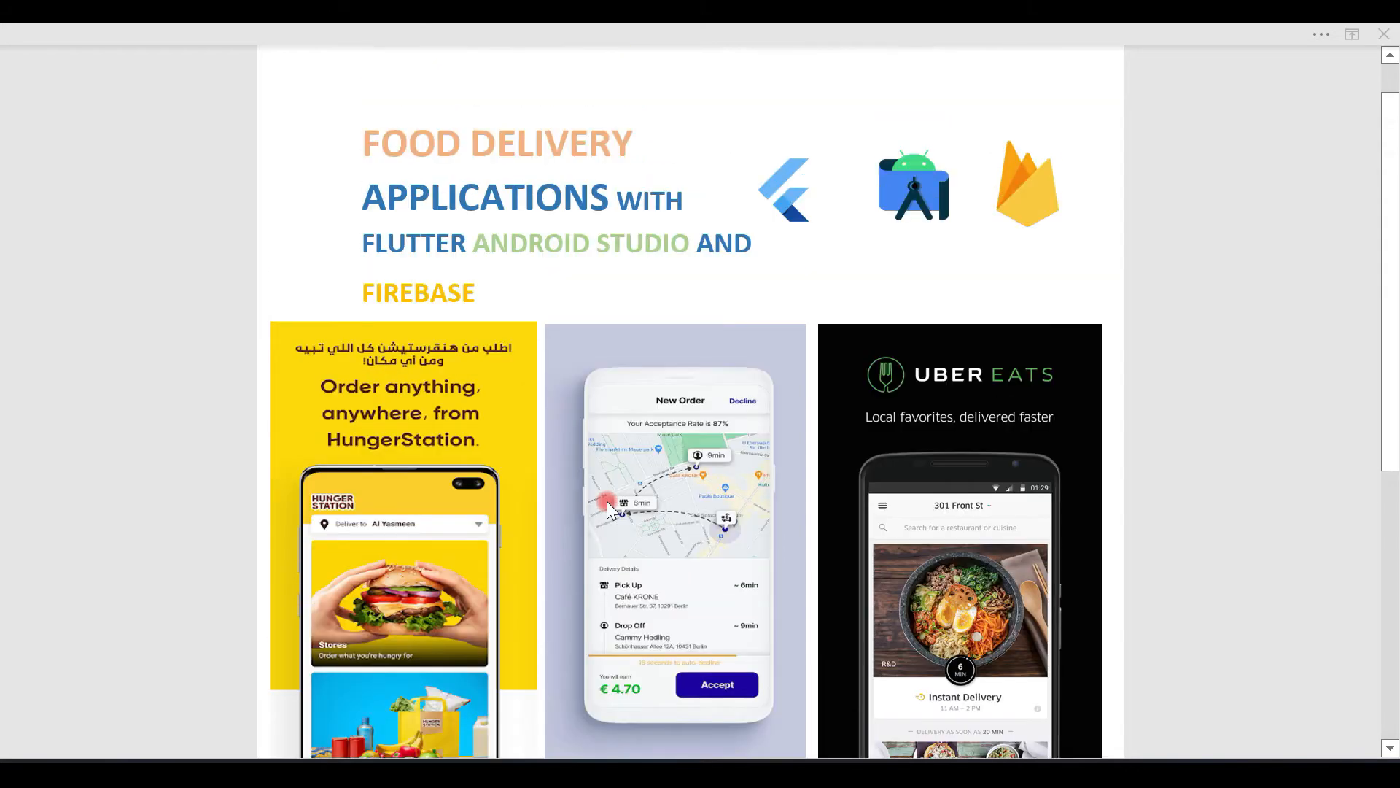
scroll(down, 3)
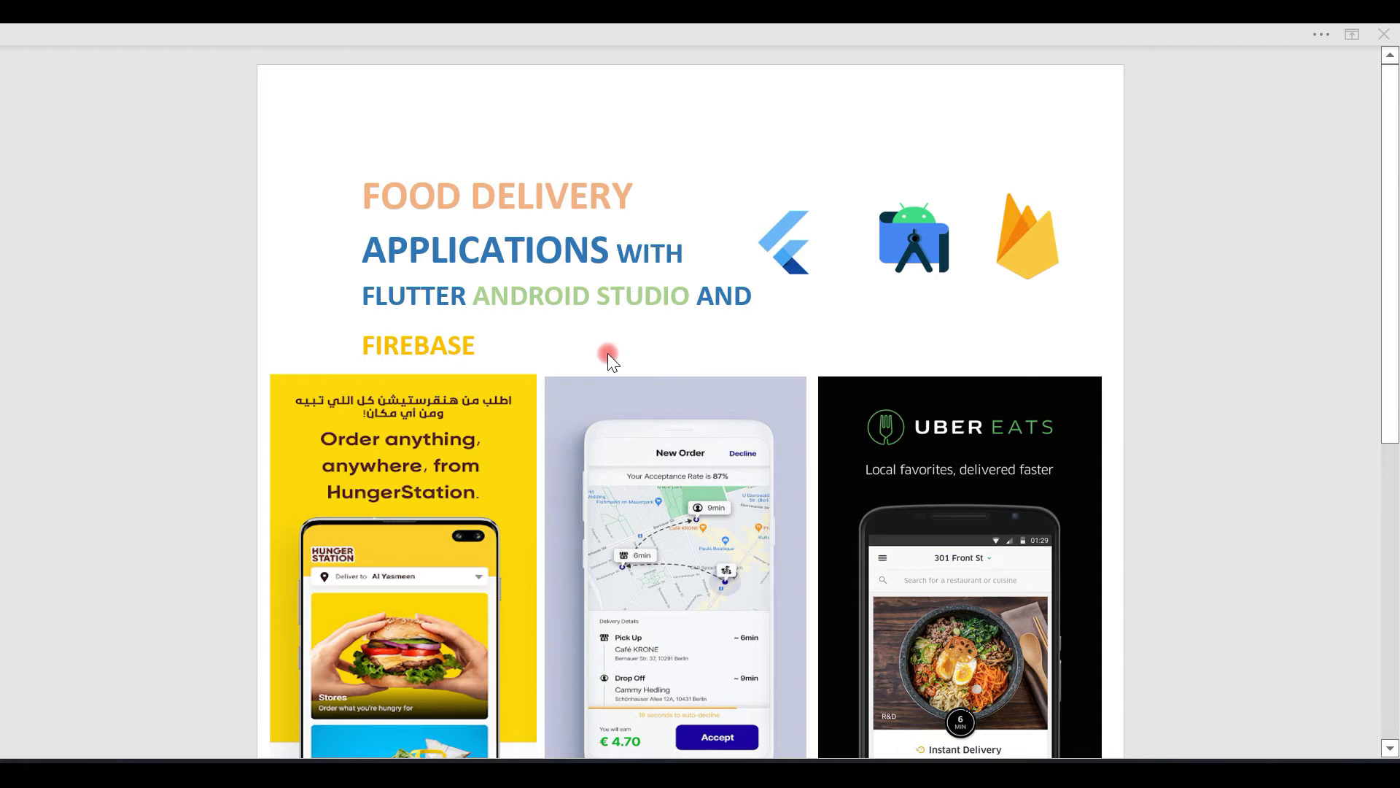
scroll(down, 3)
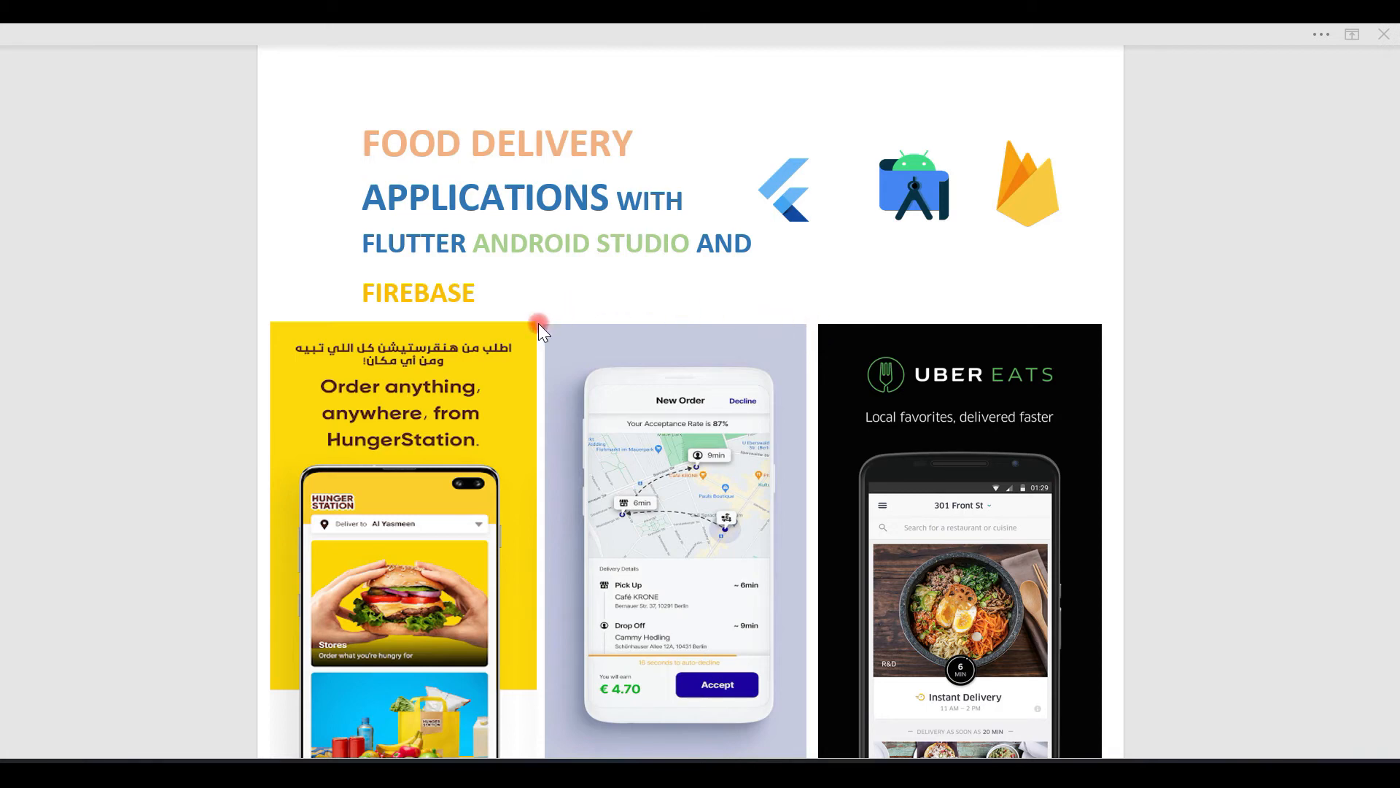
mouse_move(1067, 423)
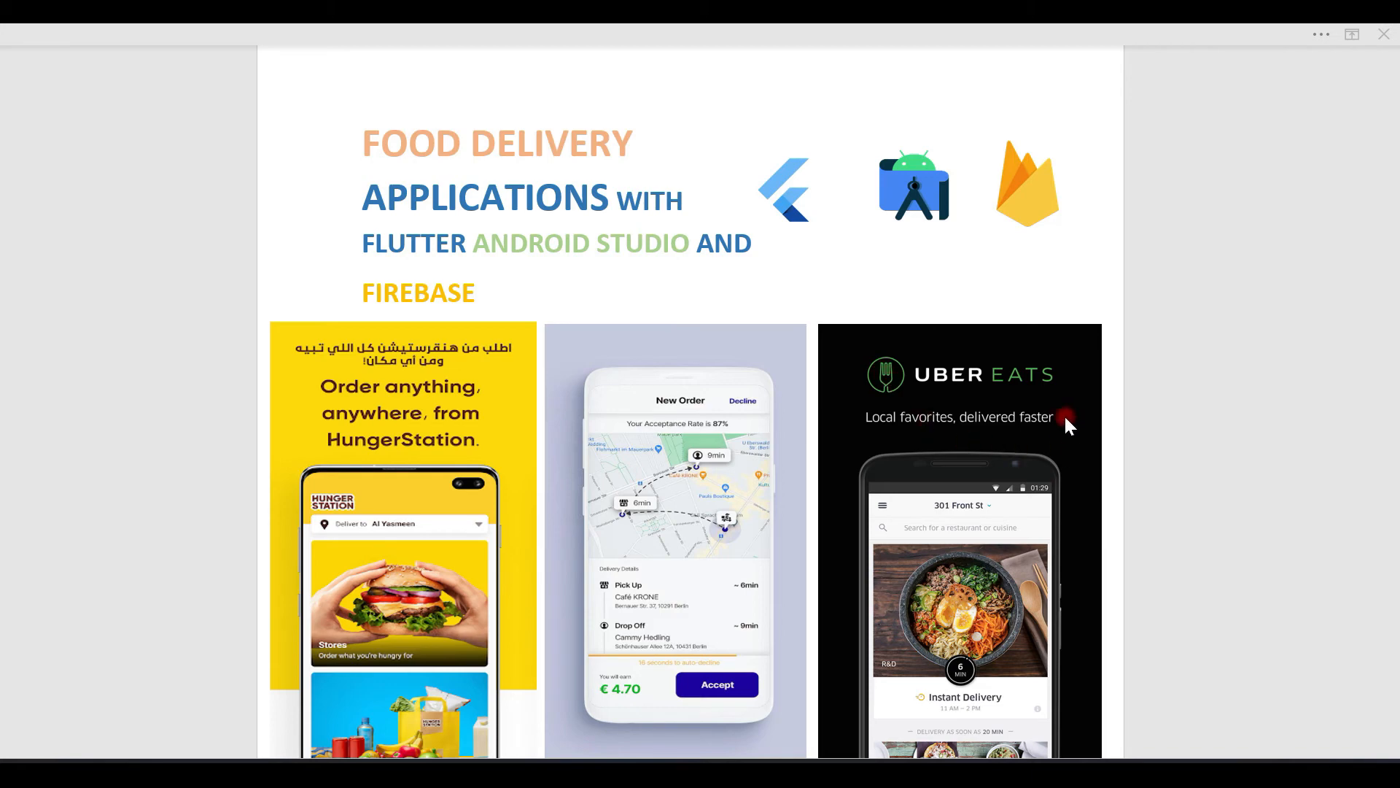
mouse_move(546, 316)
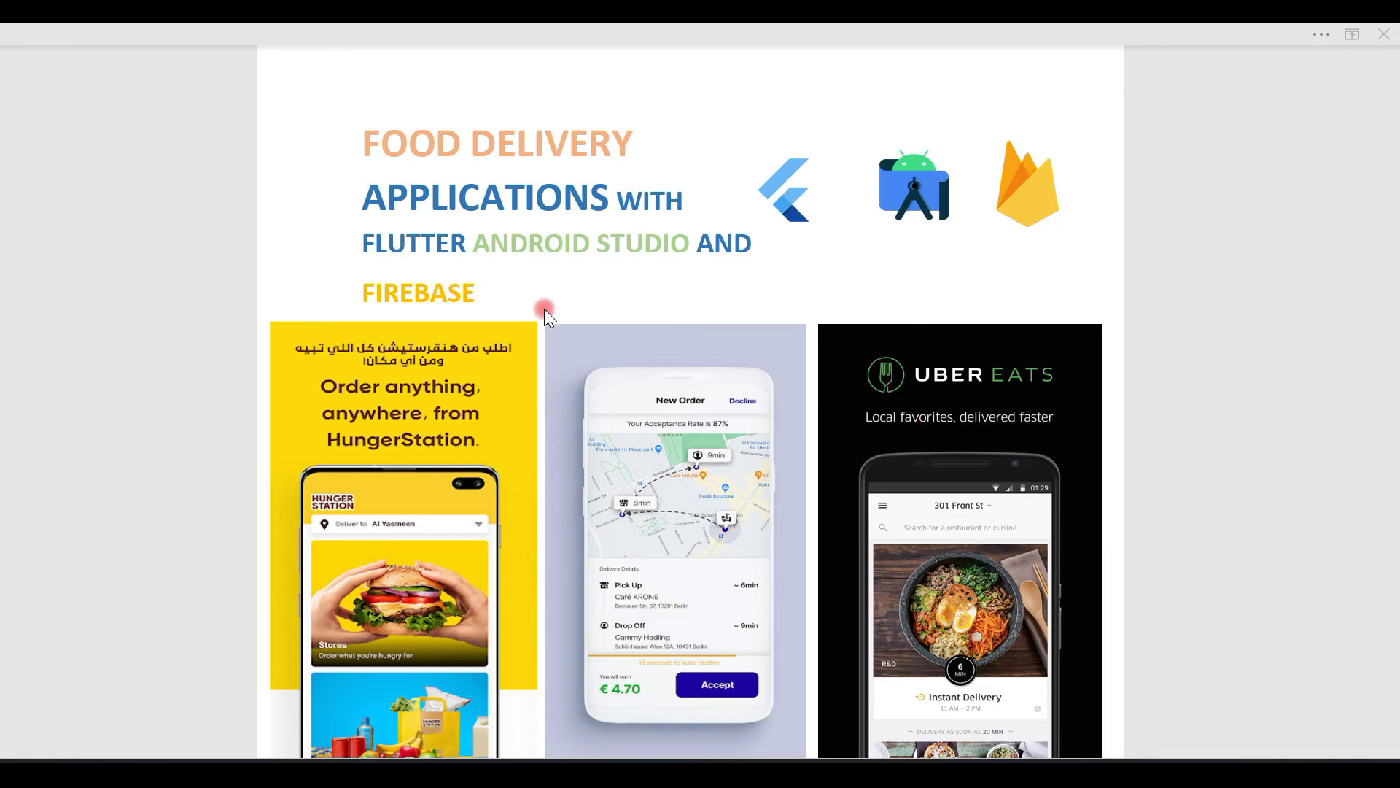
mouse_move(844, 316)
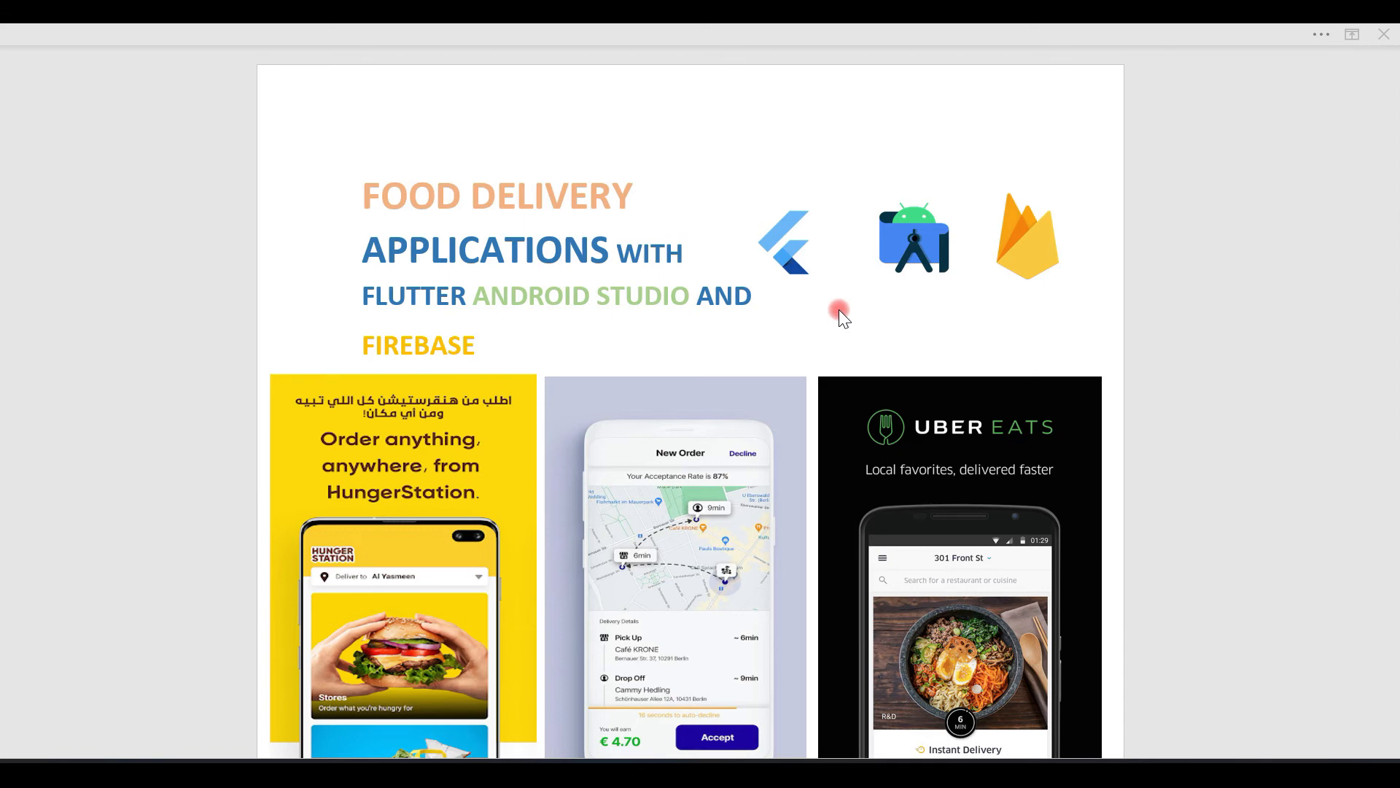
scroll(down, 3)
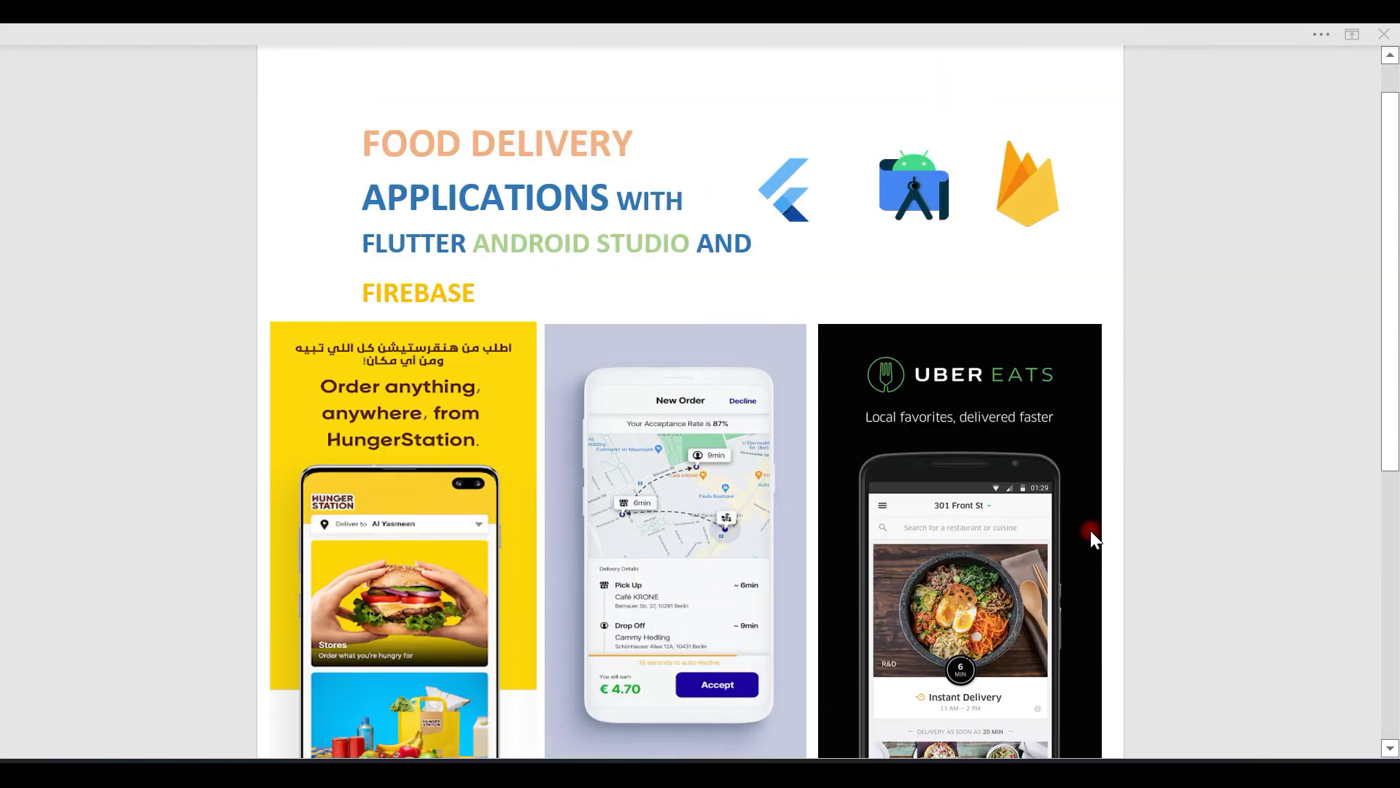
mouse_move(515, 312)
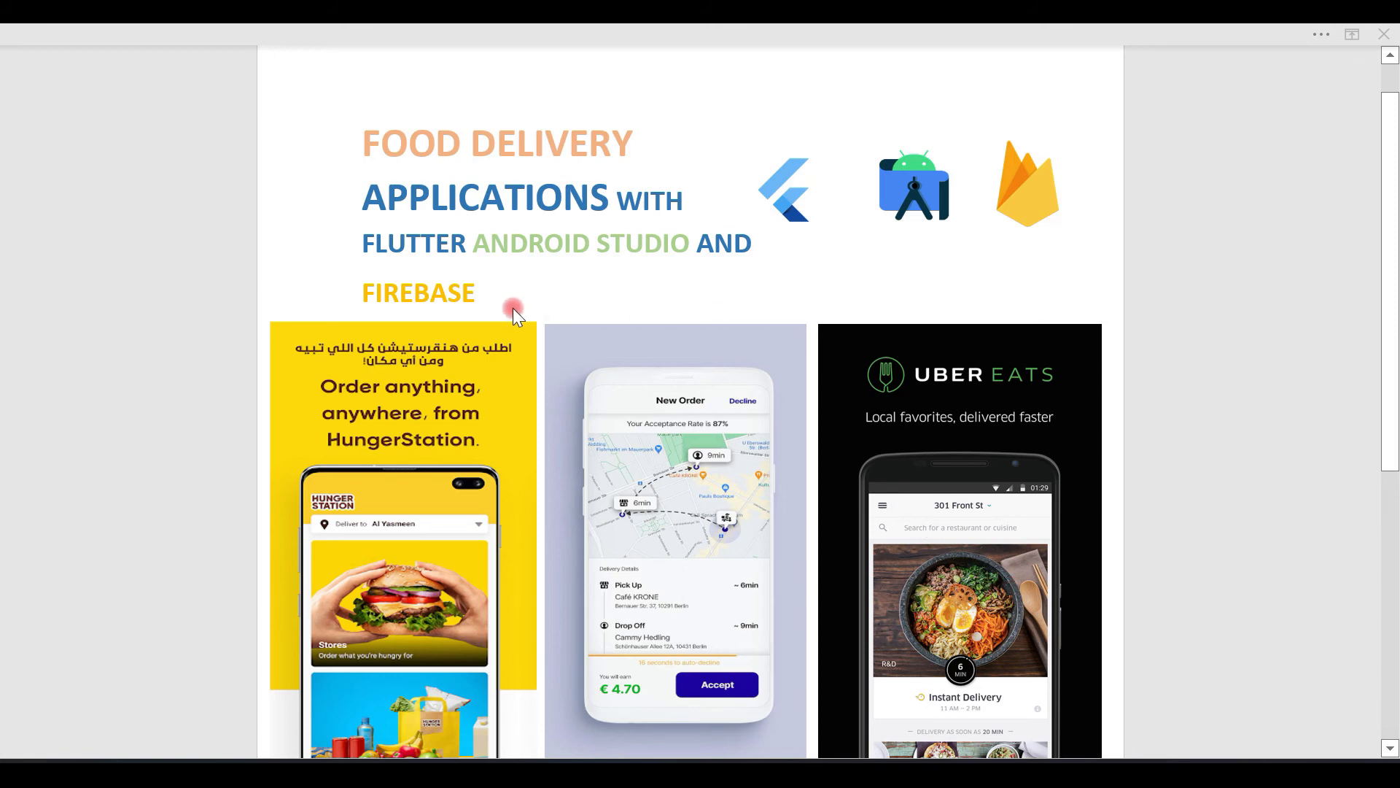
mouse_move(932, 352)
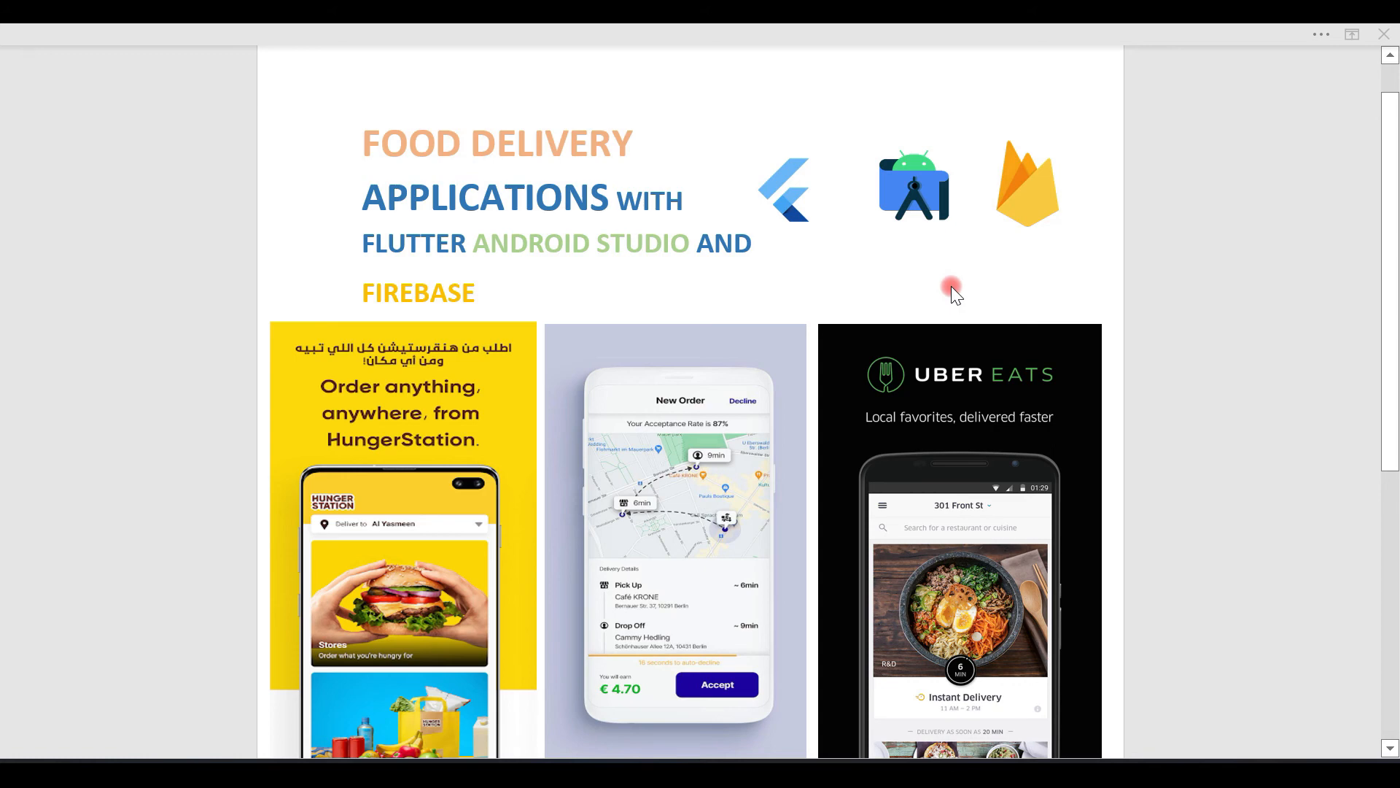
mouse_move(798, 286)
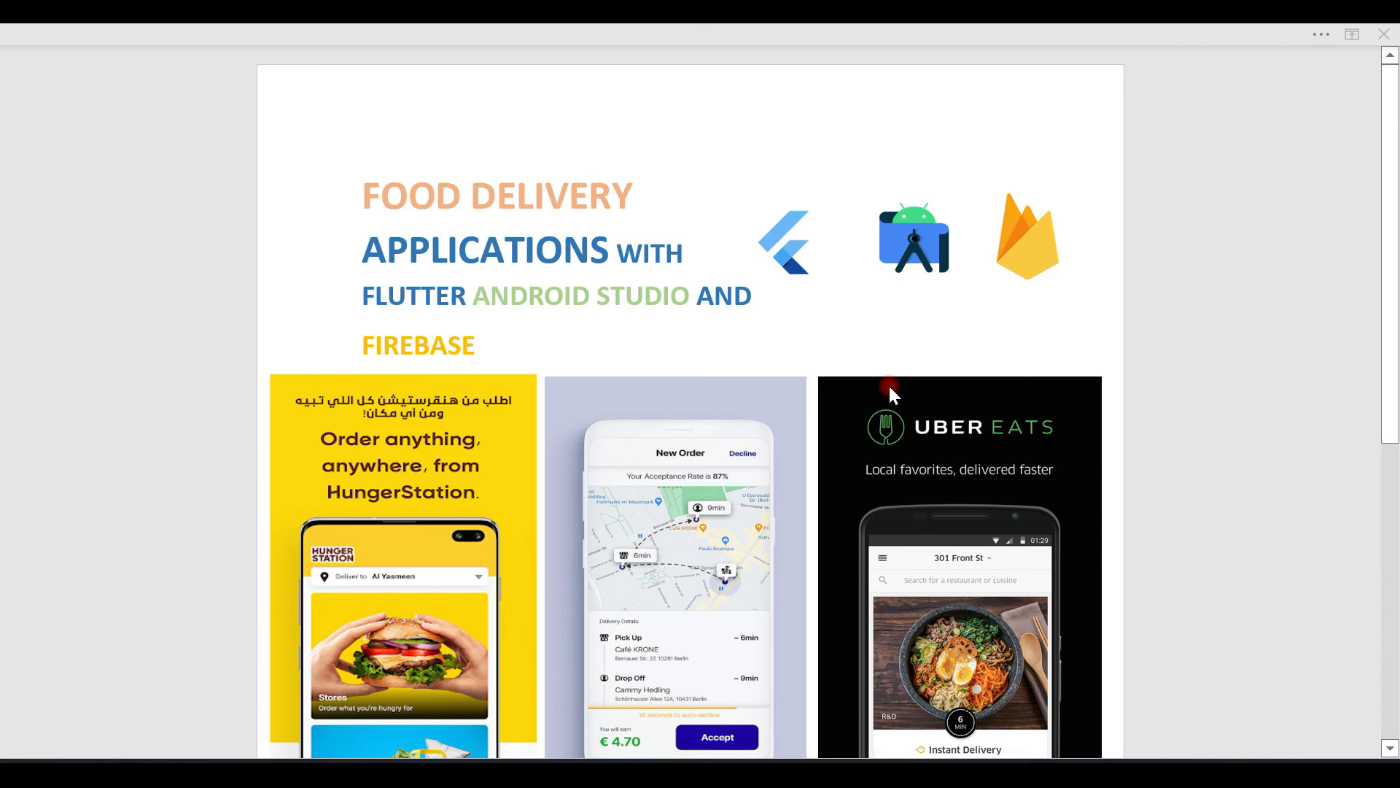
mouse_move(781, 329)
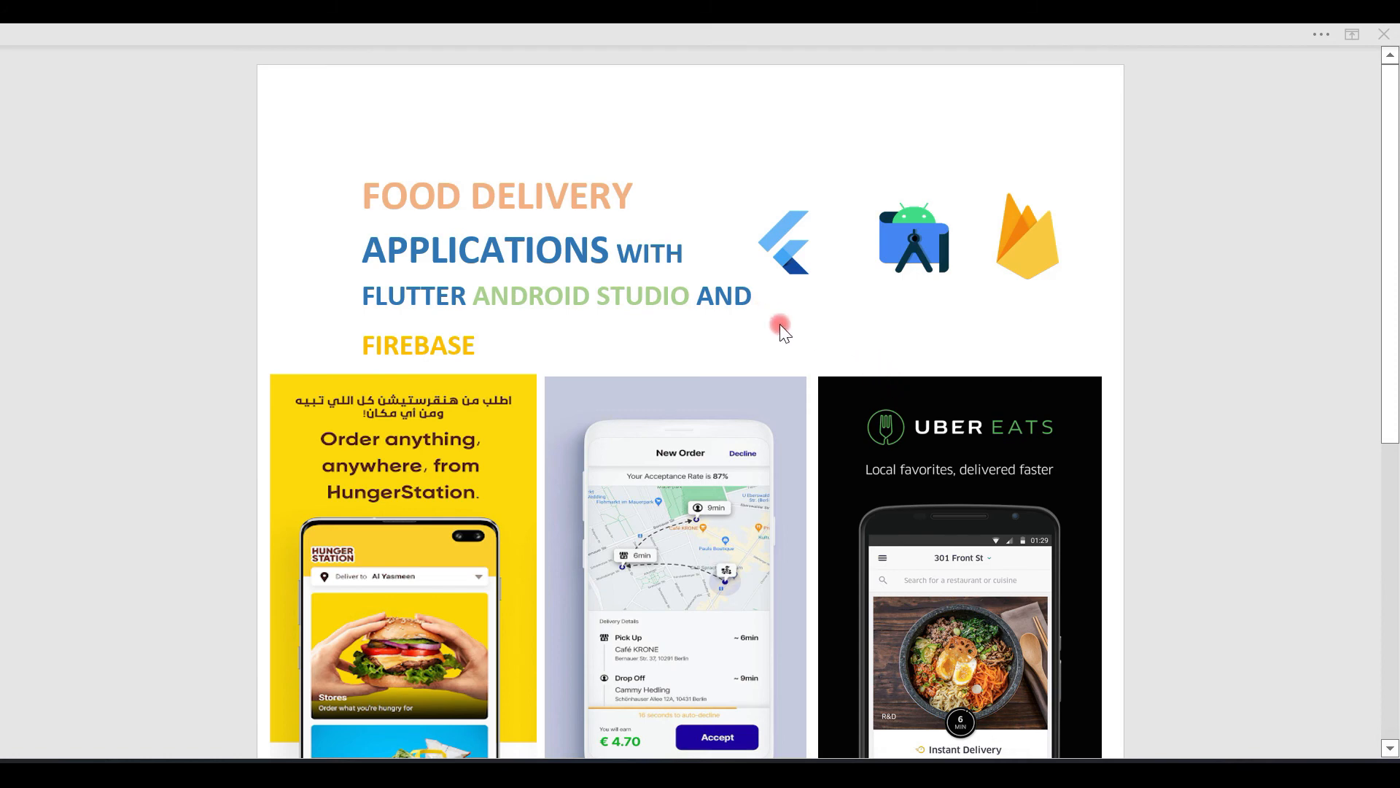
scroll(down, 3)
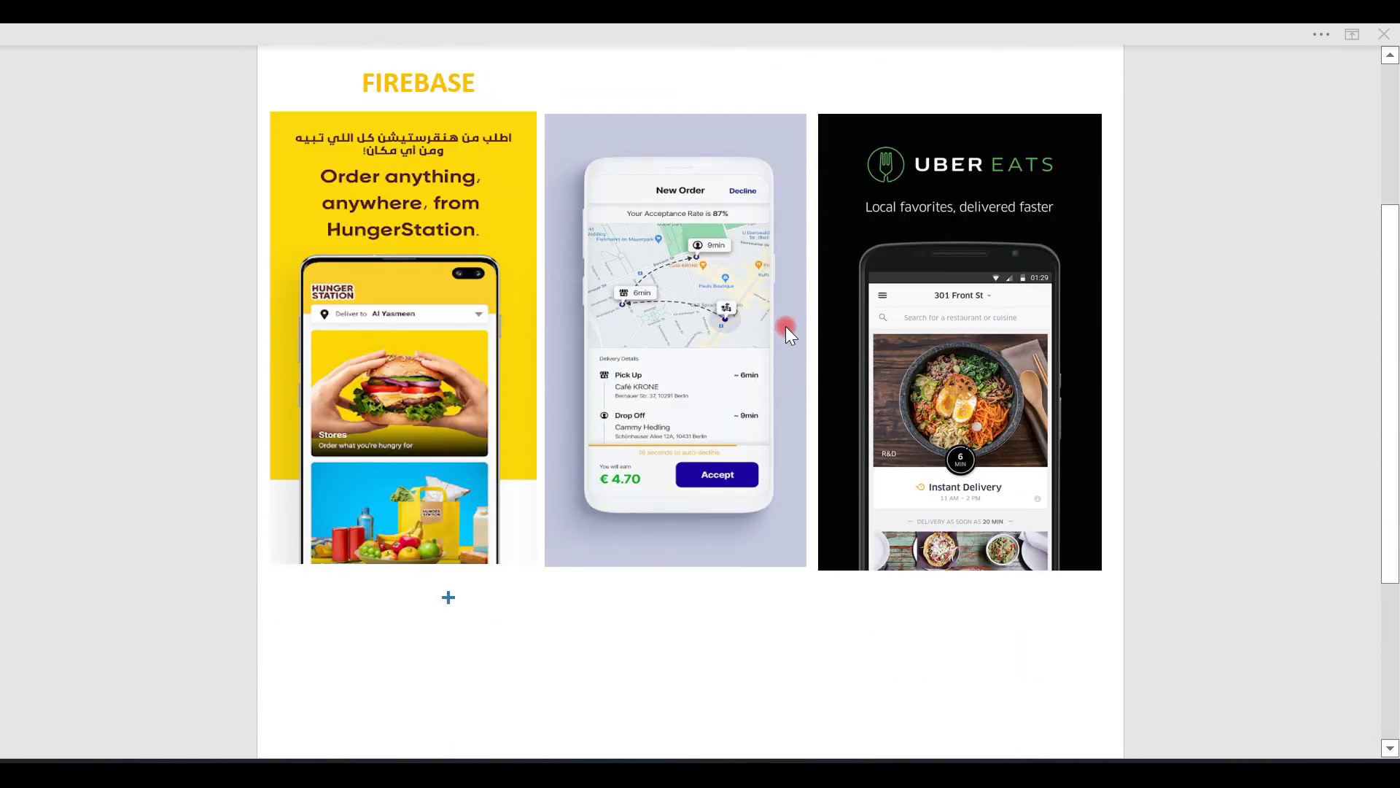